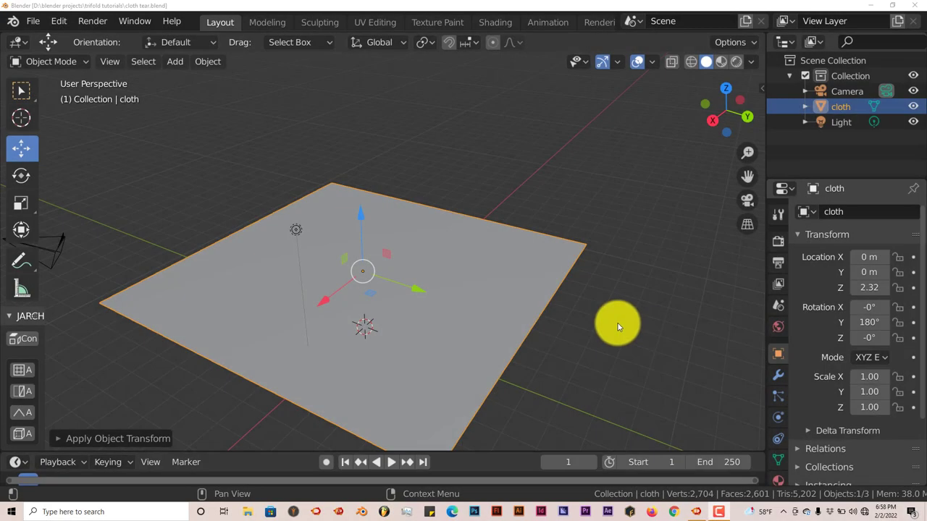
mouse_move(605, 327)
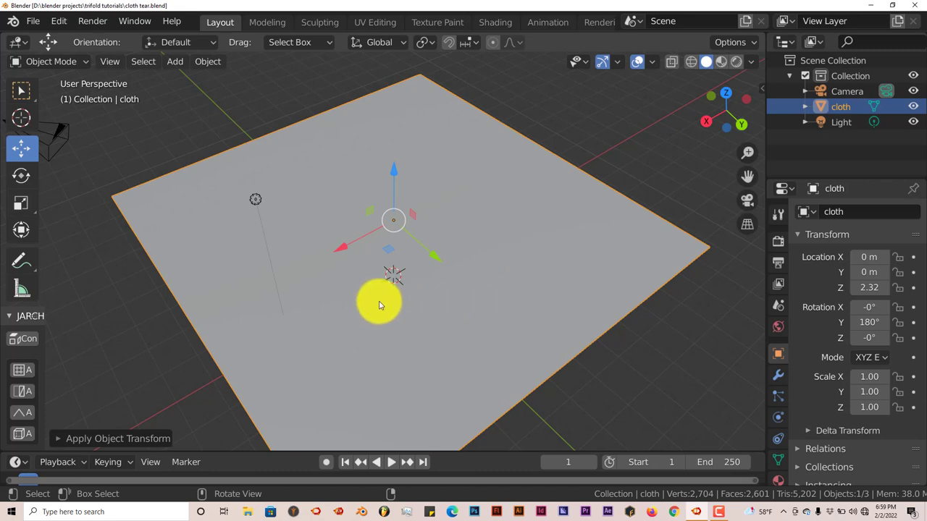
mouse_move(377, 301)
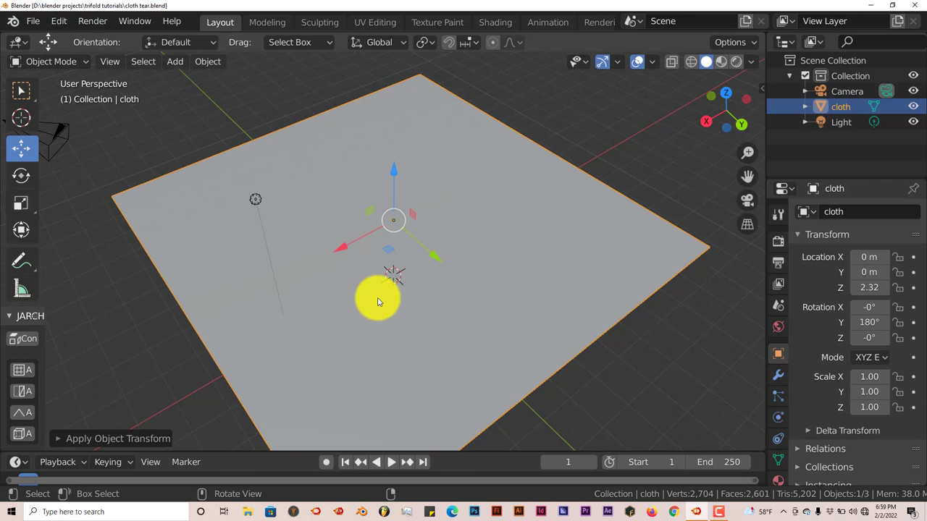
Add a vertex group to the cloth plane and name it 'cloth pin'
key(Tab)
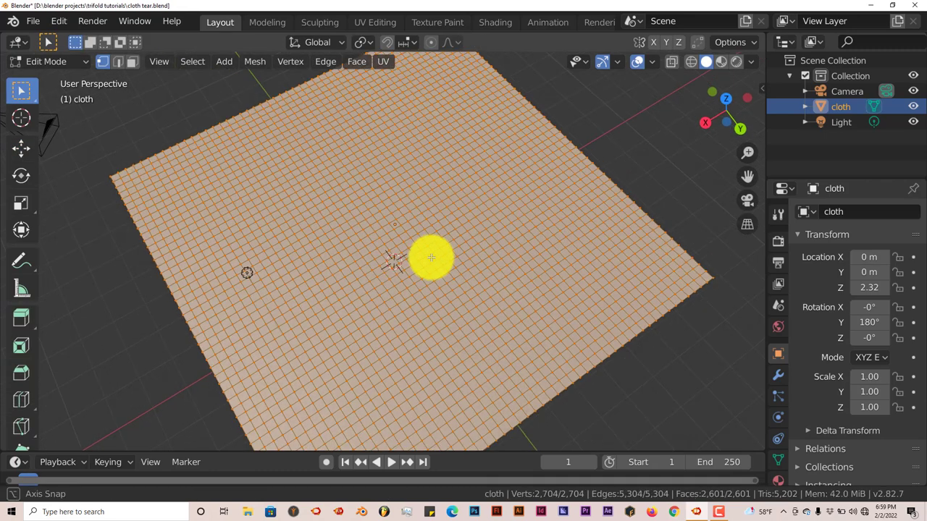
key(Tab)
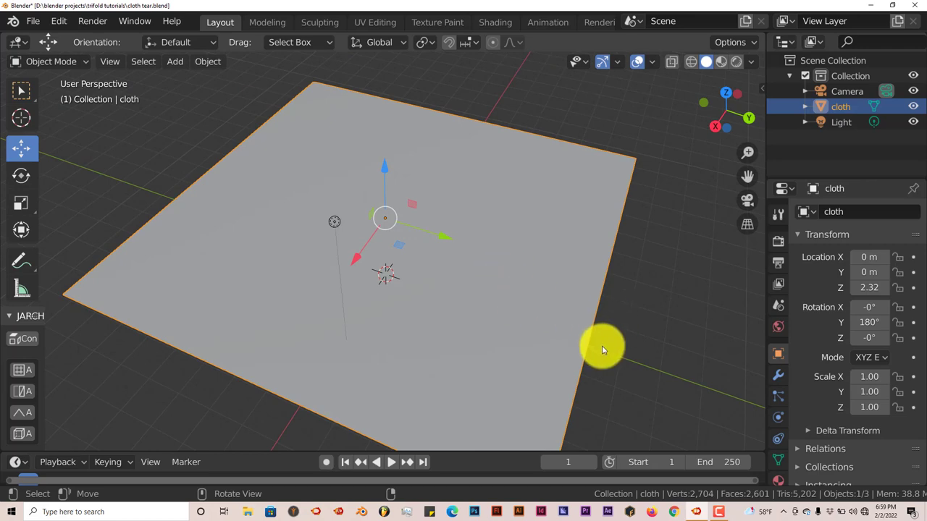
mouse_move(621, 123)
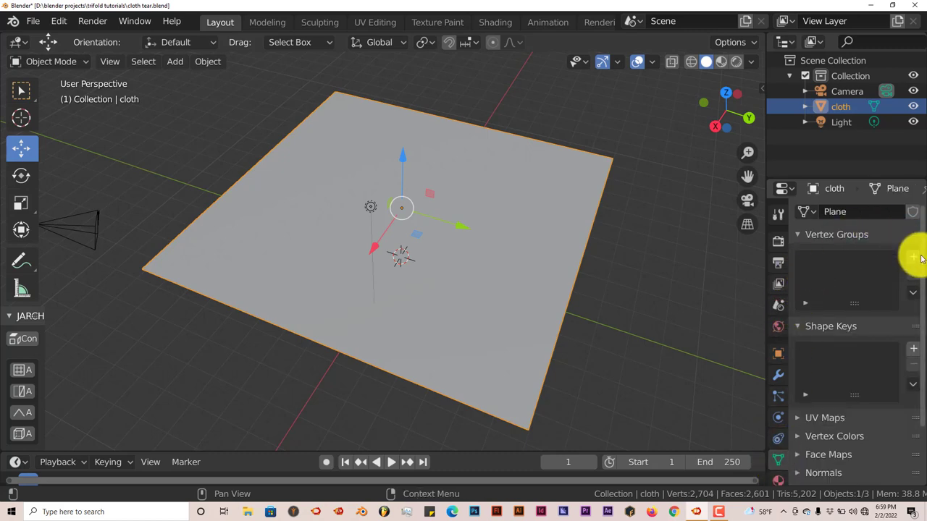
mouse_move(915, 258)
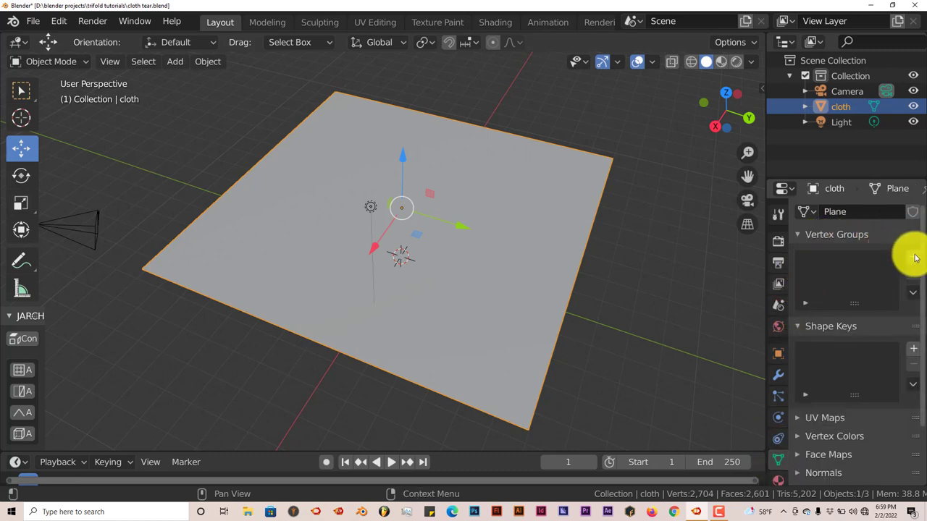
click(912, 257)
text(cloth pin)
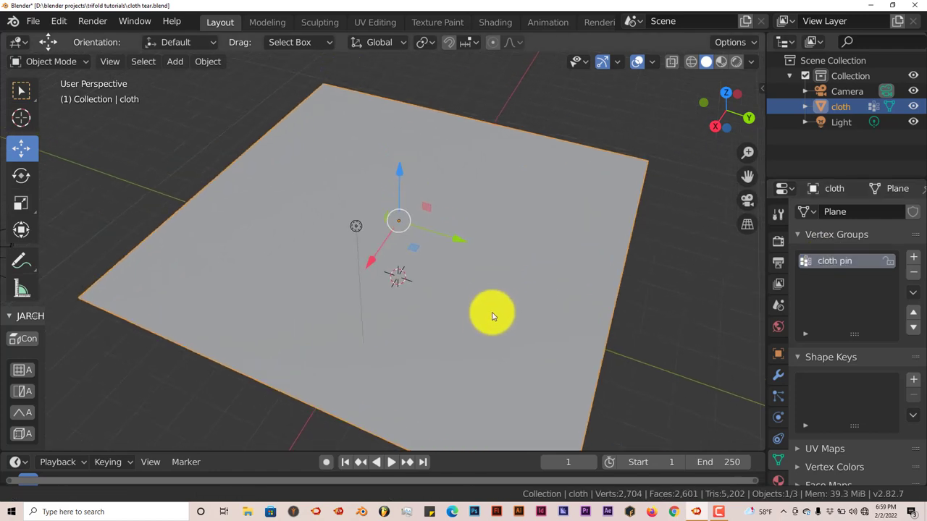
drag(492, 316, 521, 304)
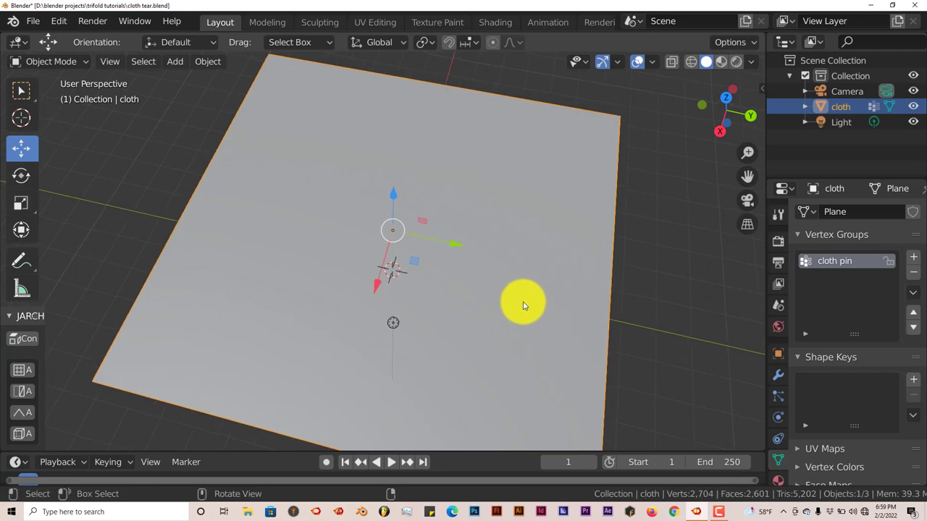
In Edit Mode, select the cloth plane's border edge loops, 103 boundary vertices in all
key(Tab)
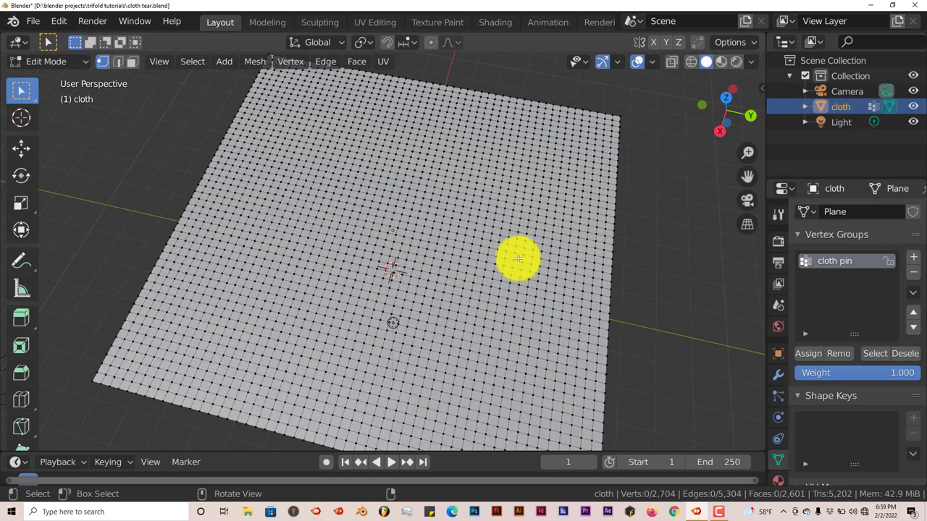
mouse_move(626, 284)
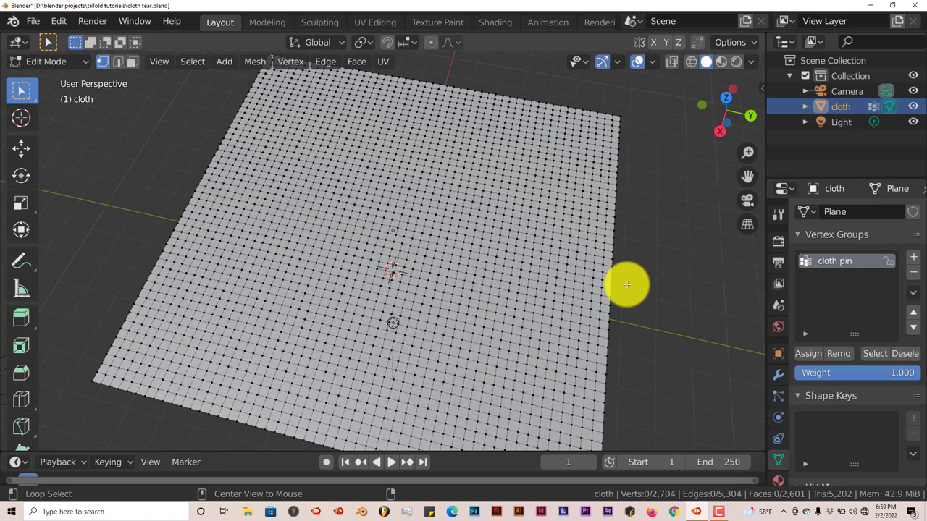
mouse_move(617, 253)
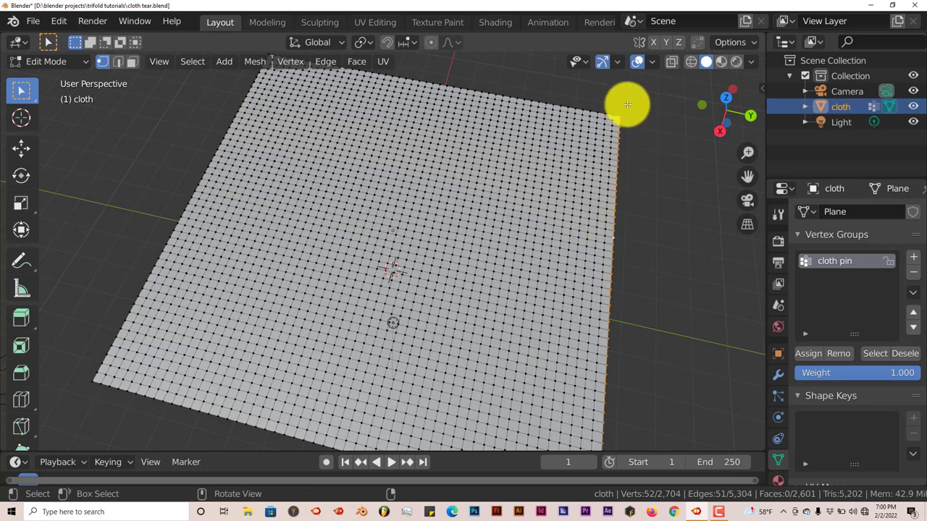
mouse_move(619, 110)
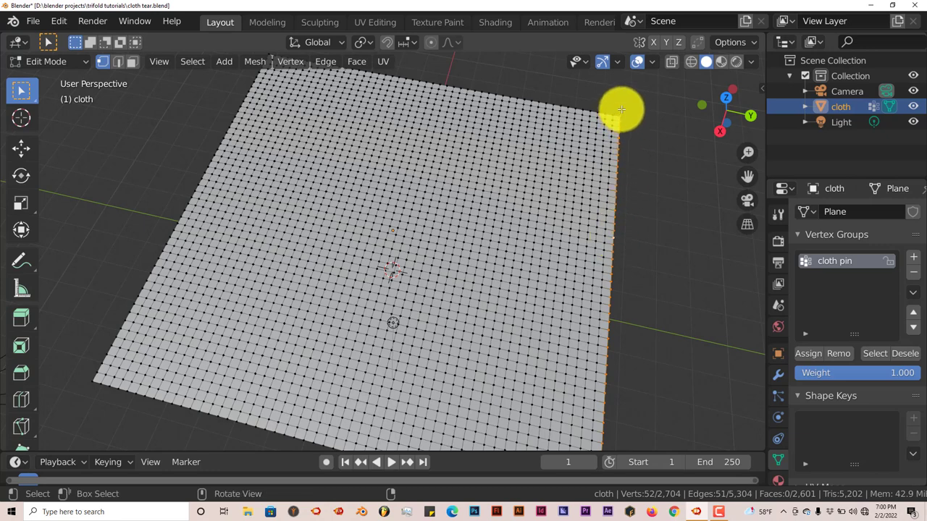
mouse_move(615, 386)
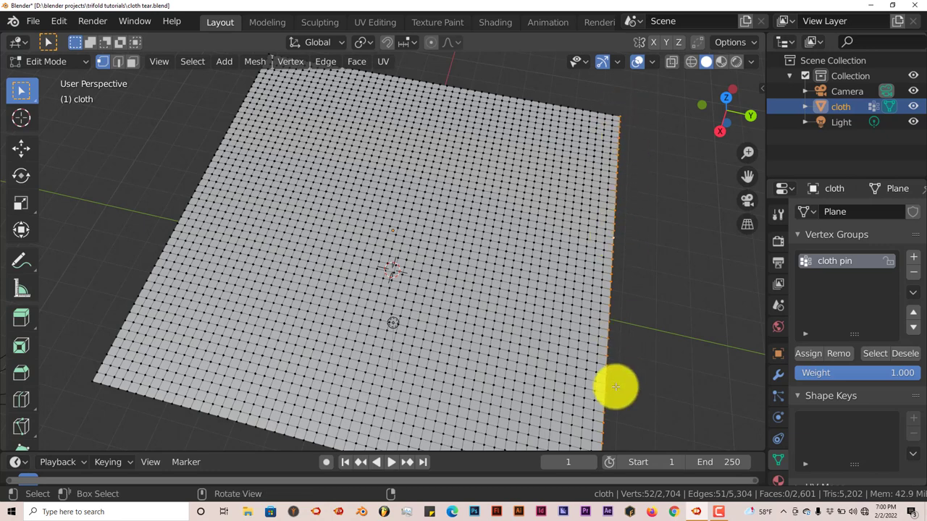
mouse_move(605, 304)
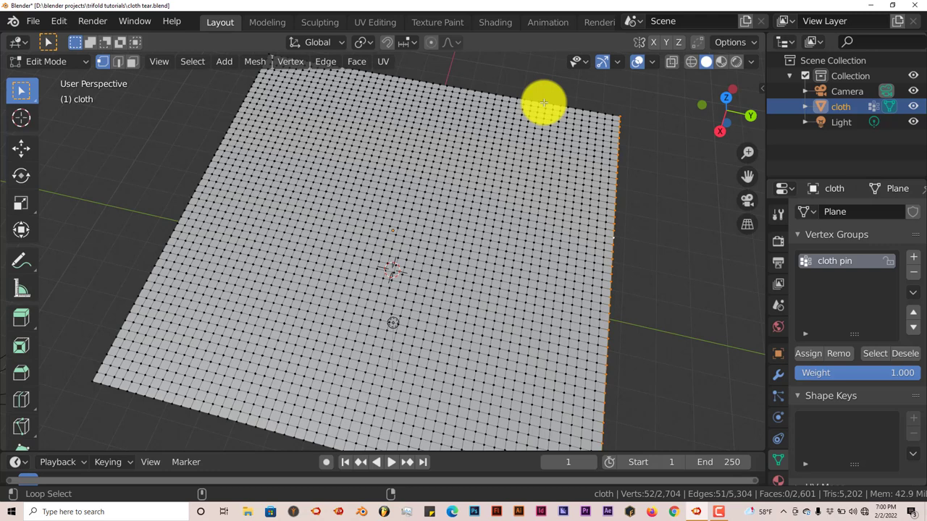
click(542, 113)
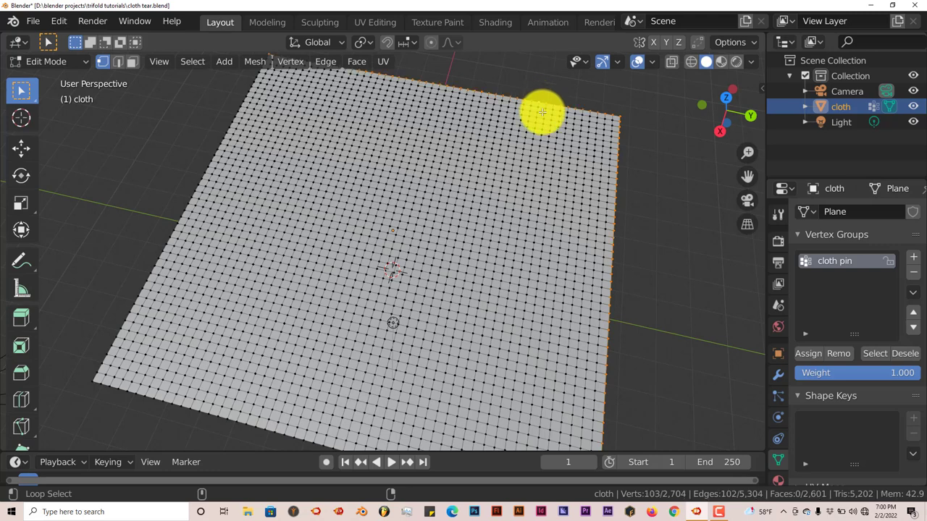
mouse_move(191, 206)
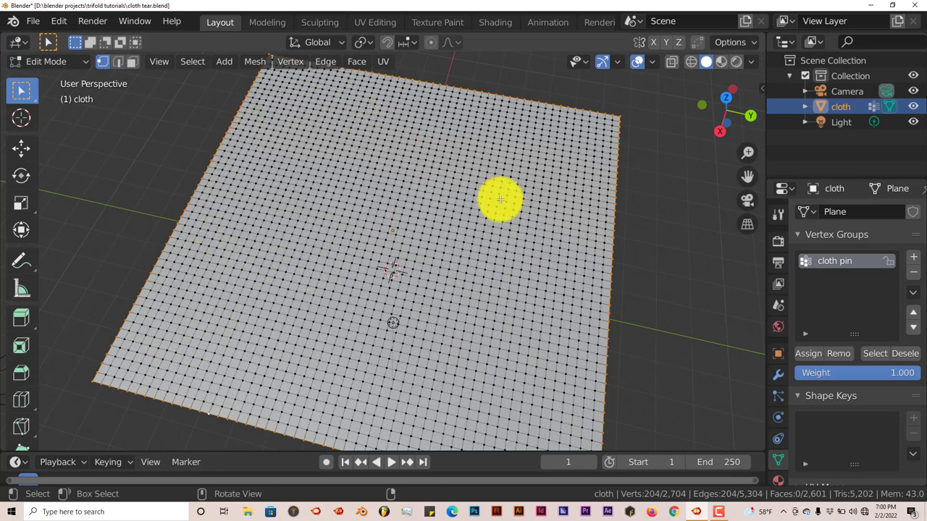
mouse_move(548, 275)
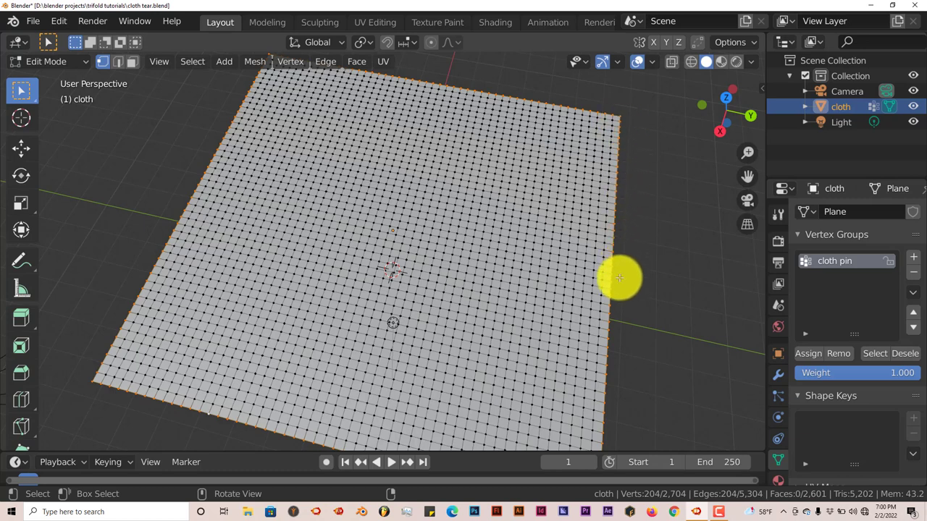
mouse_move(843, 261)
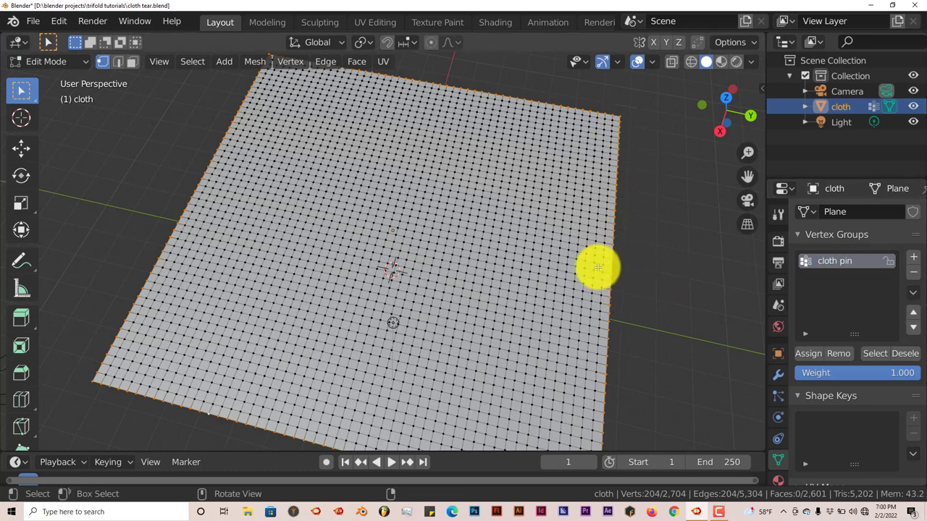
Switch the cloth plane out of and back into Edit Mode before assigning the 'cloth pin' group
key(Tab)
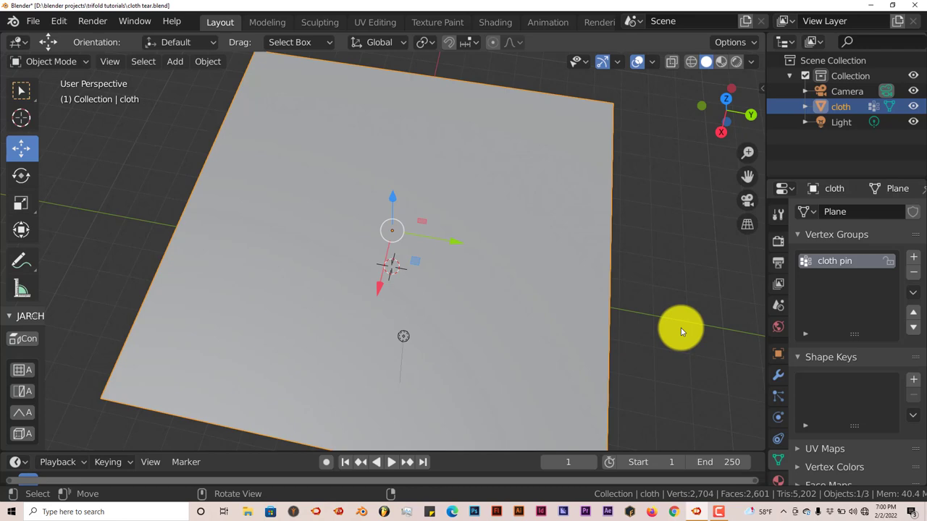
key(Tab)
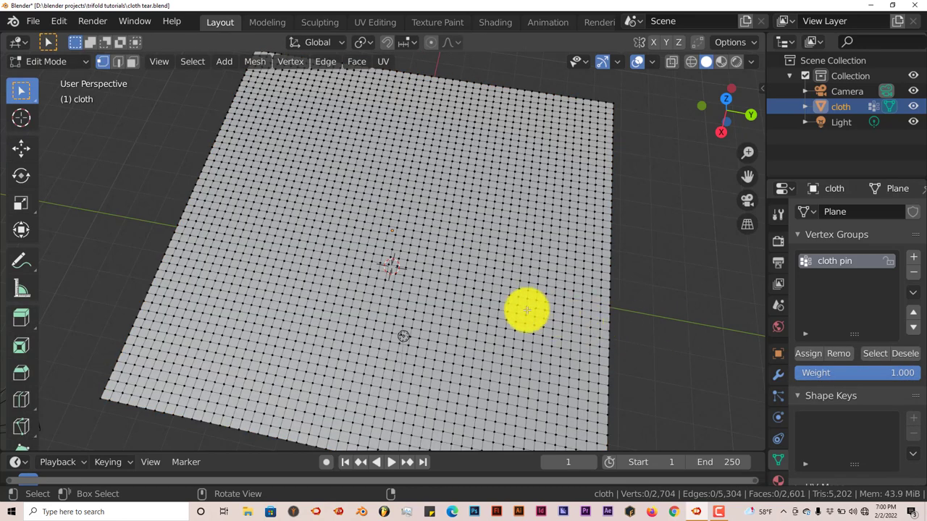
mouse_move(475, 246)
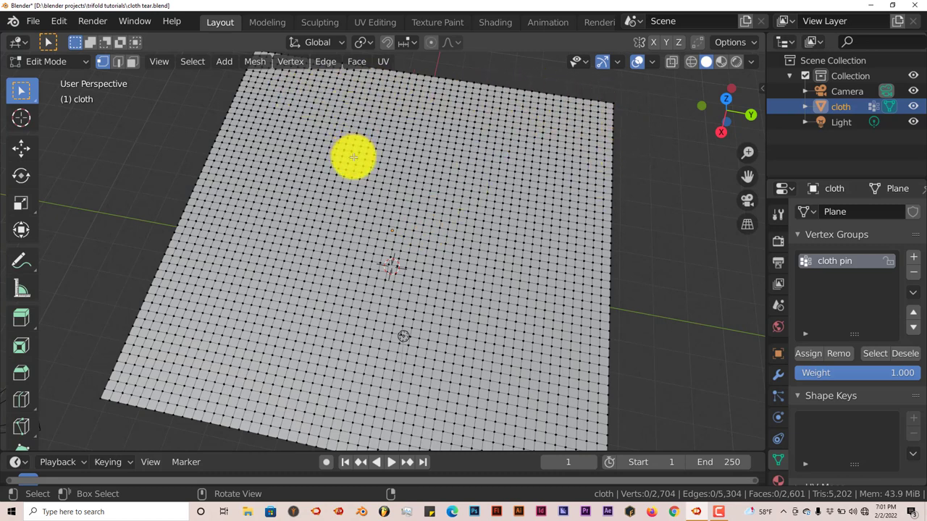
mouse_move(321, 189)
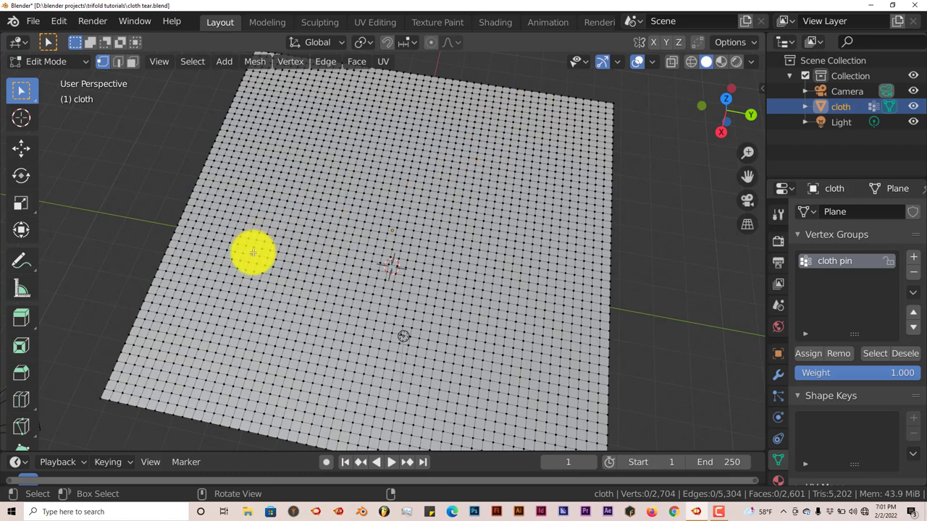
mouse_move(518, 143)
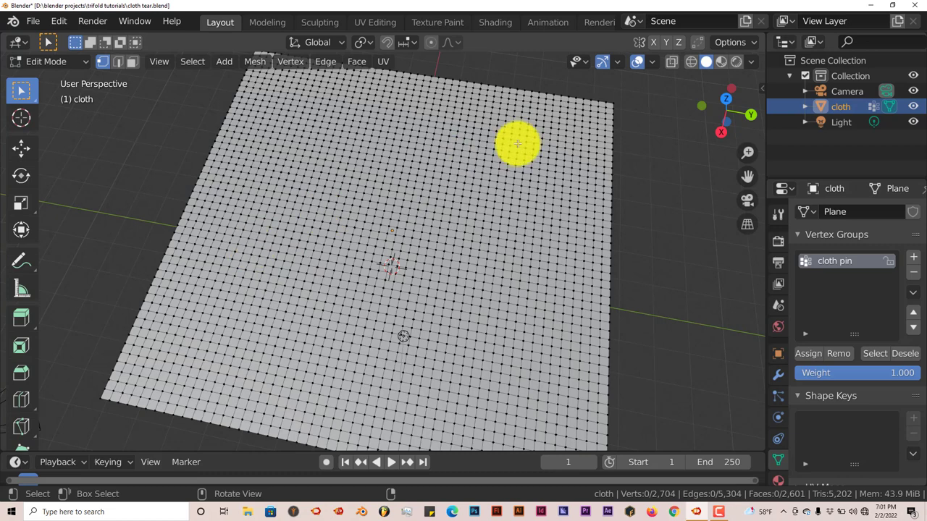
mouse_move(475, 239)
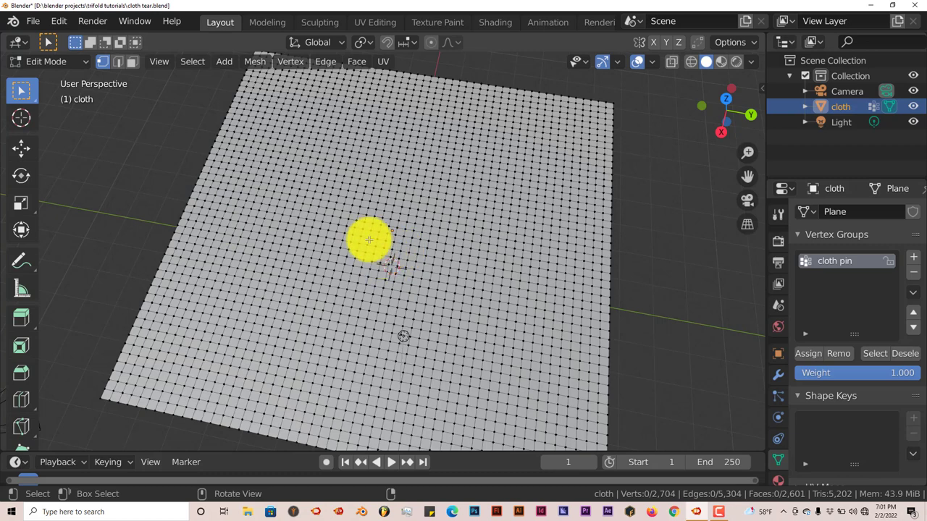
mouse_move(364, 243)
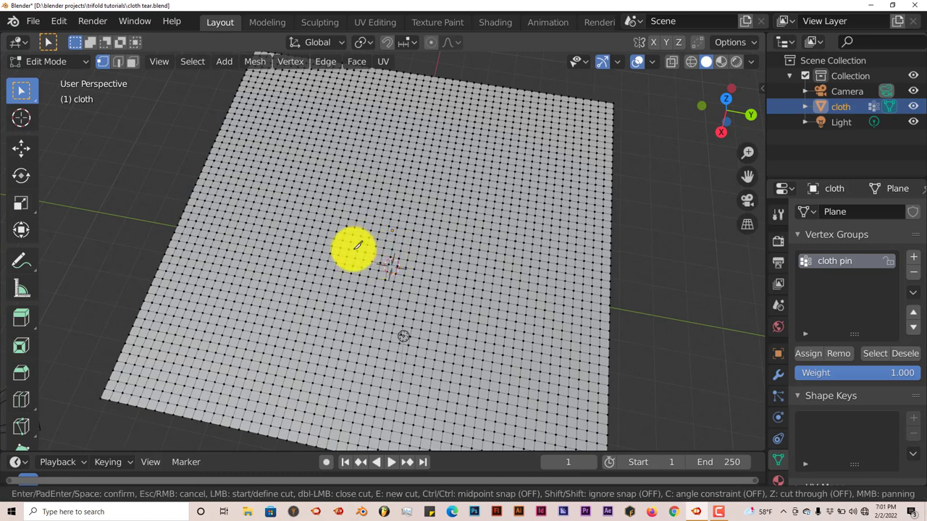
mouse_move(214, 171)
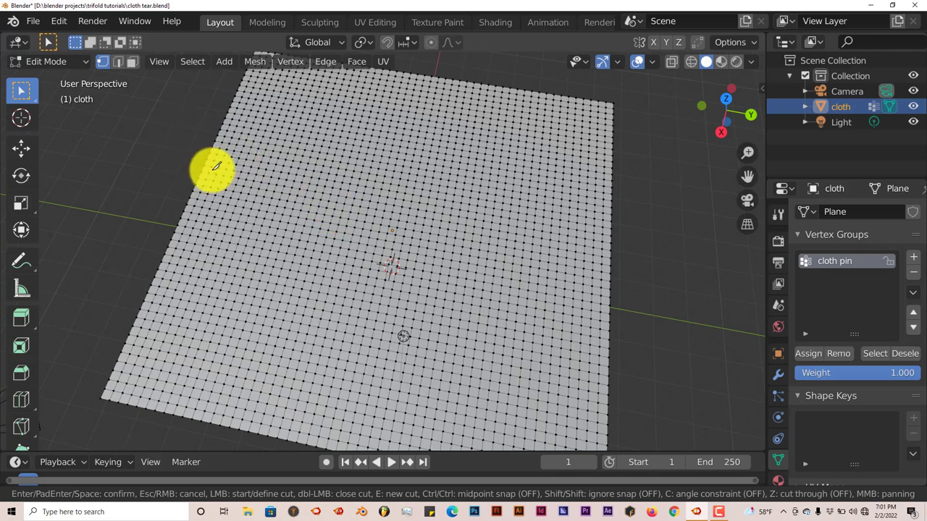
mouse_move(290, 246)
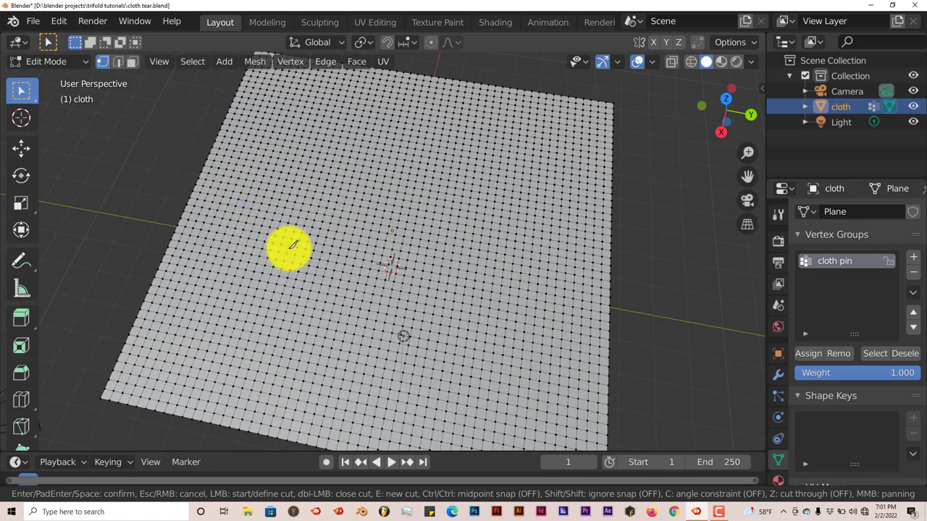
mouse_move(383, 202)
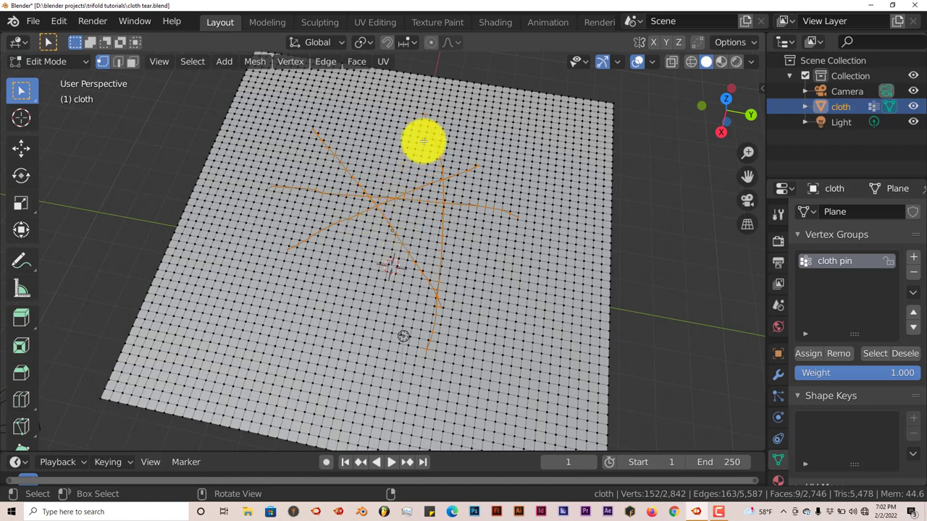
mouse_move(413, 235)
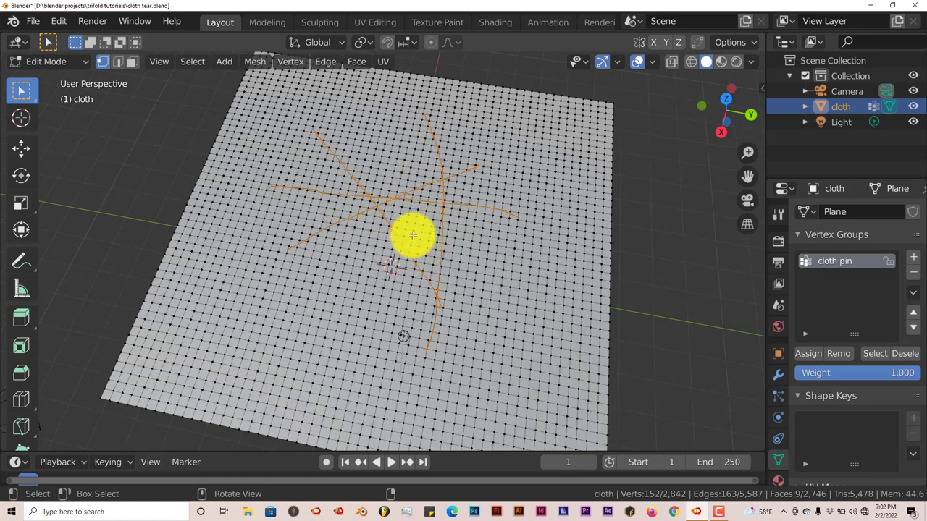
mouse_move(403, 249)
text(Edge Split)
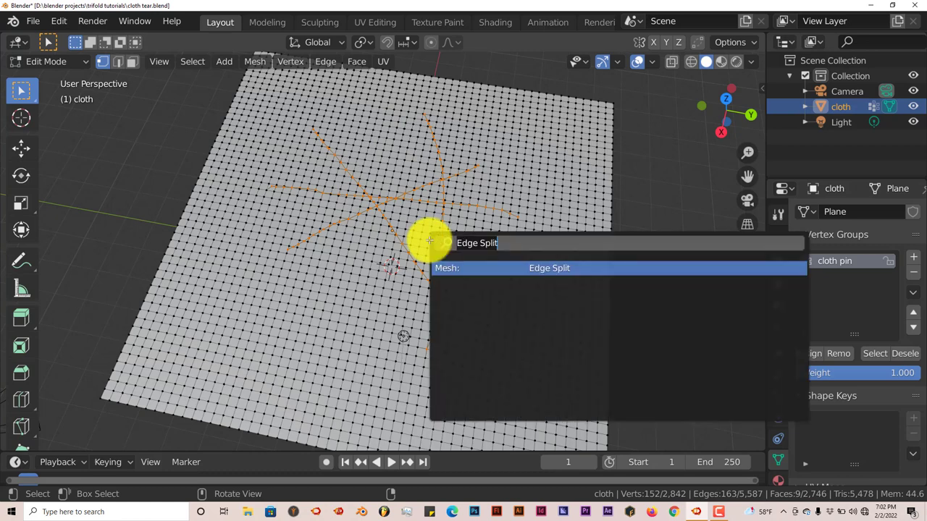
mouse_move(539, 268)
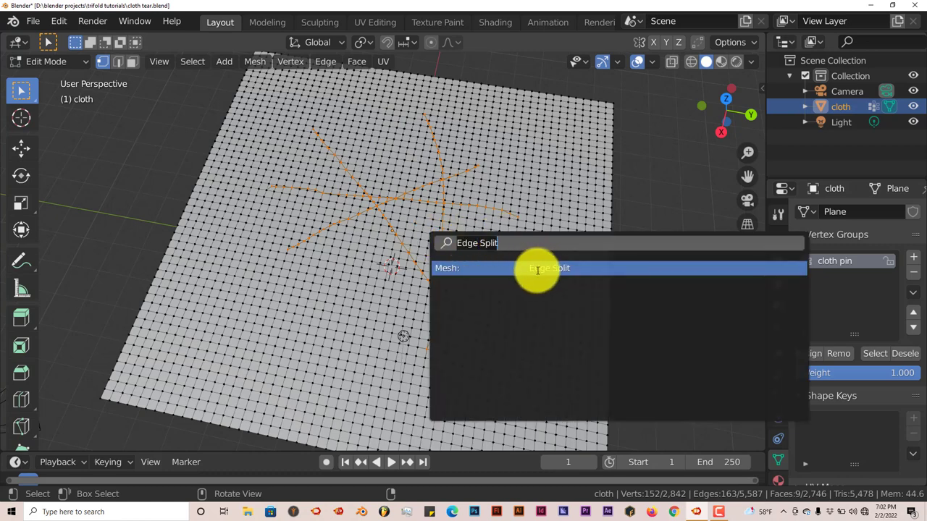
Apply Mesh: Edge Split along the selected knife-cut edges
click(549, 268)
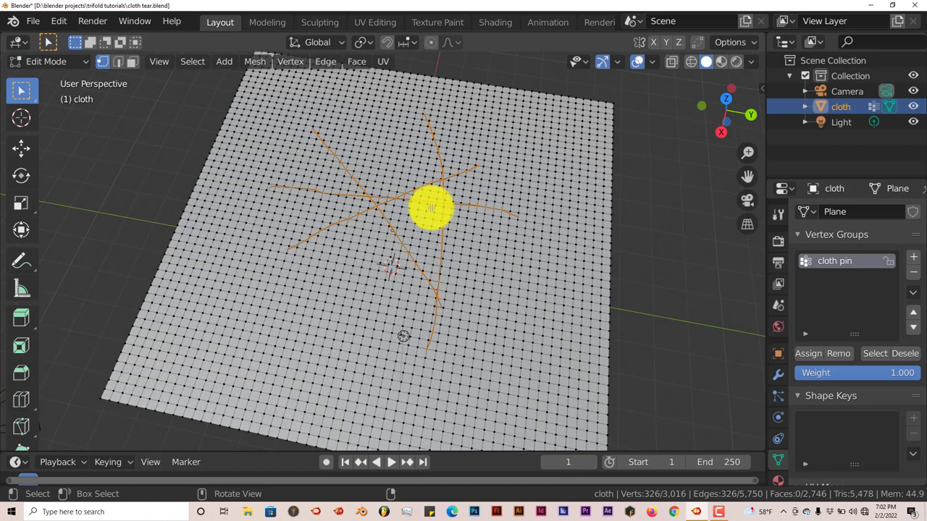
key(Tab)
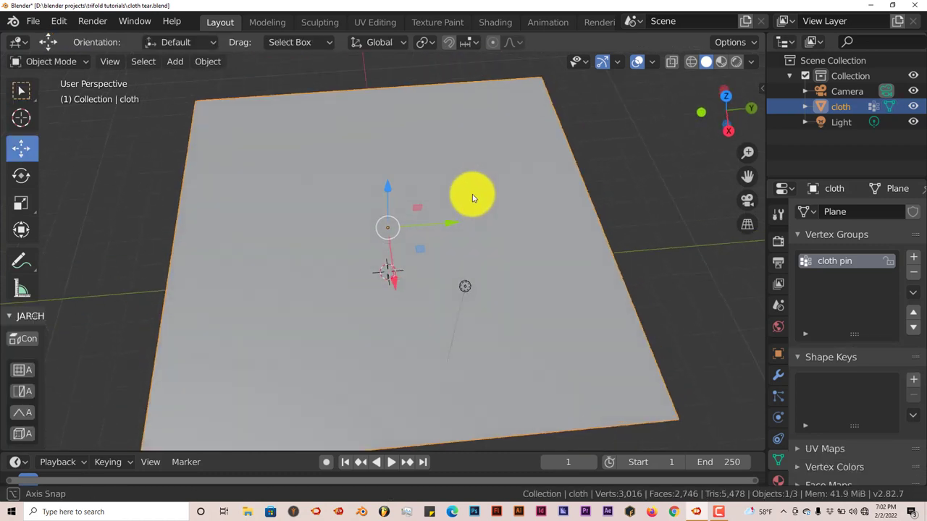
drag(472, 198, 422, 112)
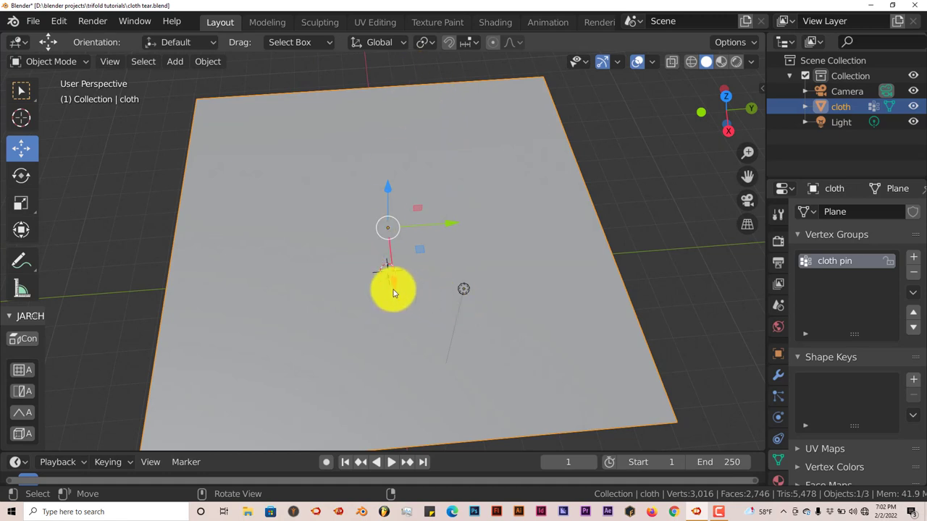
drag(394, 291, 413, 188)
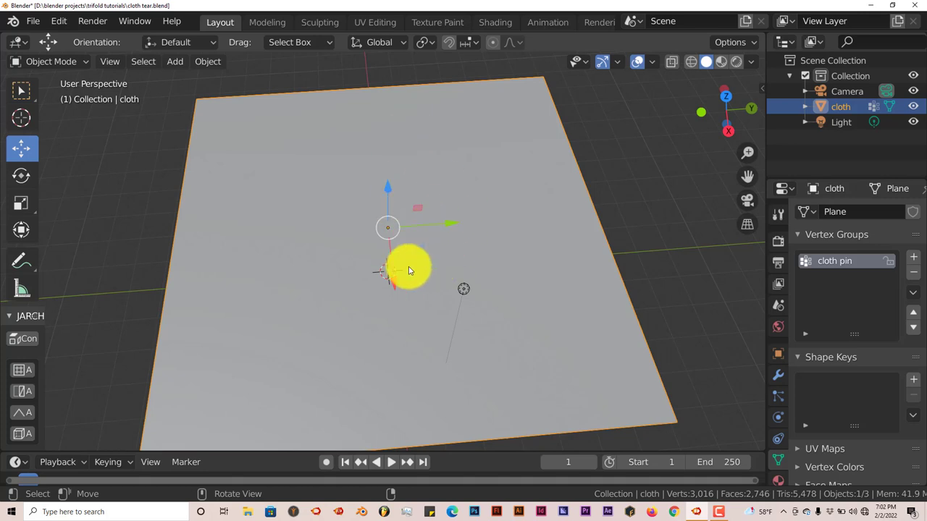
drag(408, 267, 402, 145)
text(Edge Split)
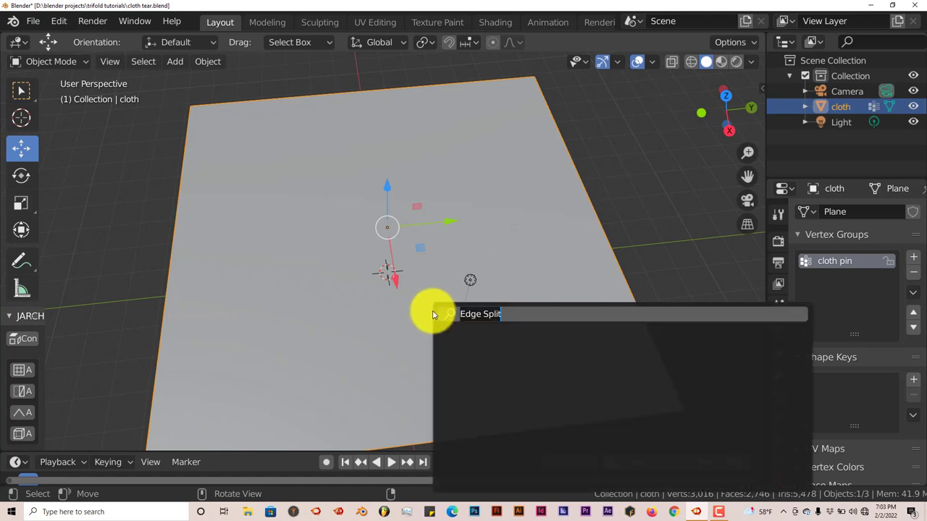
mouse_move(530, 310)
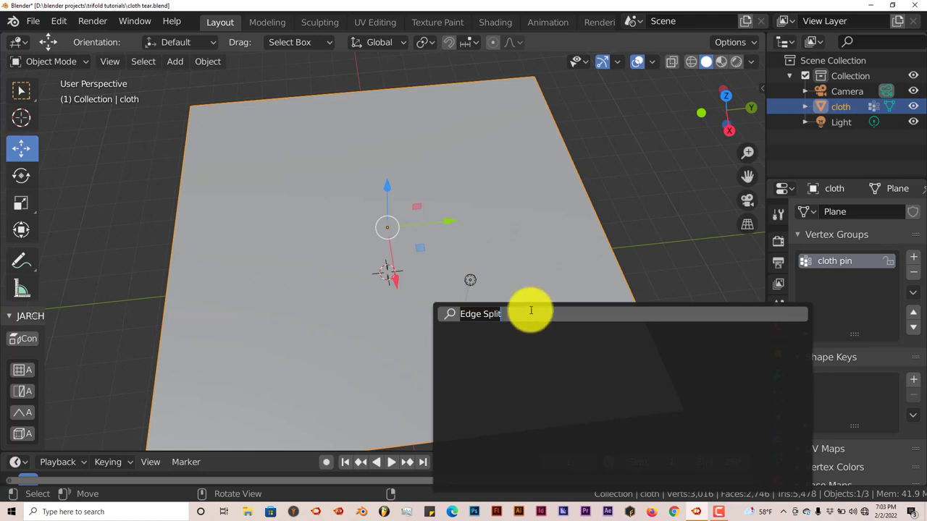
mouse_move(513, 336)
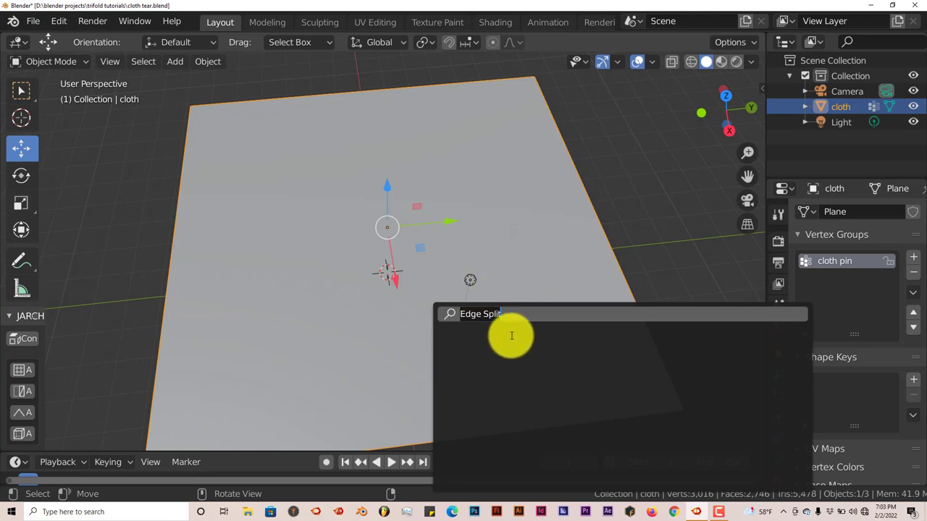
mouse_move(520, 400)
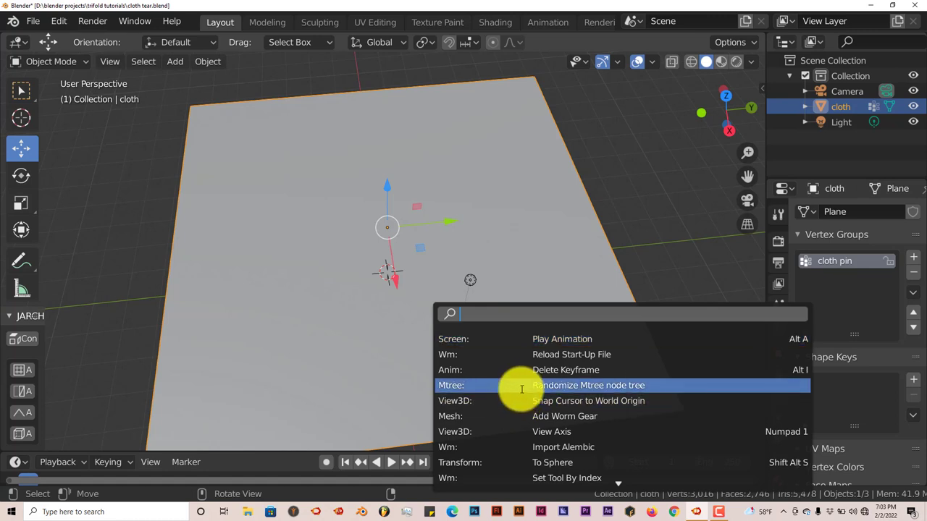
text(edge)
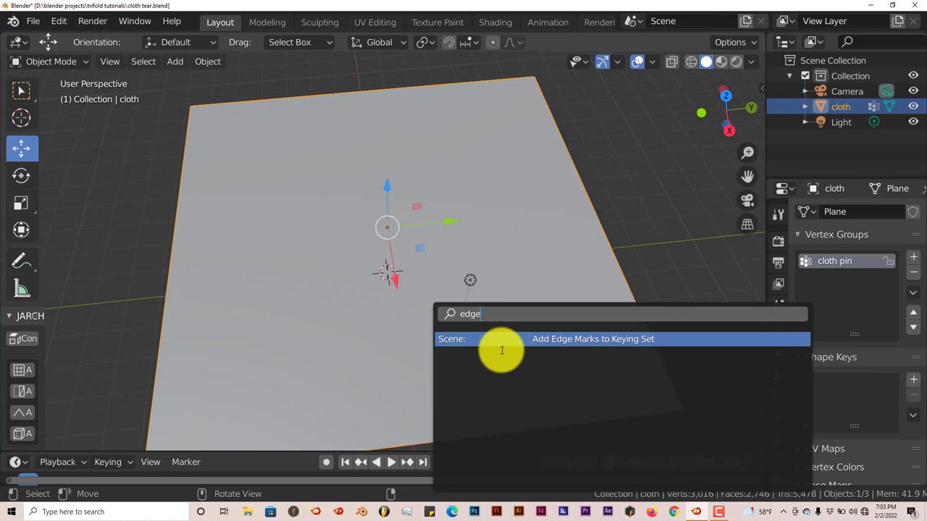
mouse_move(500, 353)
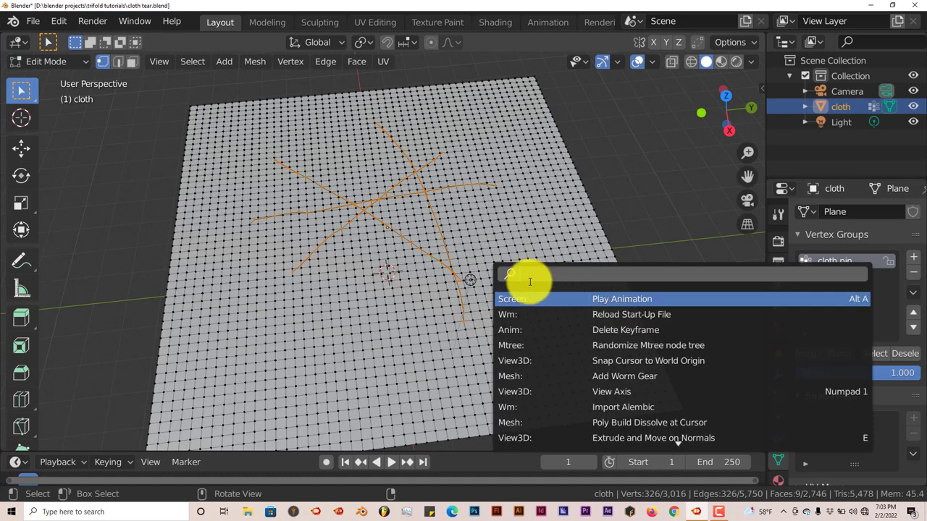
Search 'edge' in F3 and run Mesh: Edge Split on the cut lines again
text(ed)
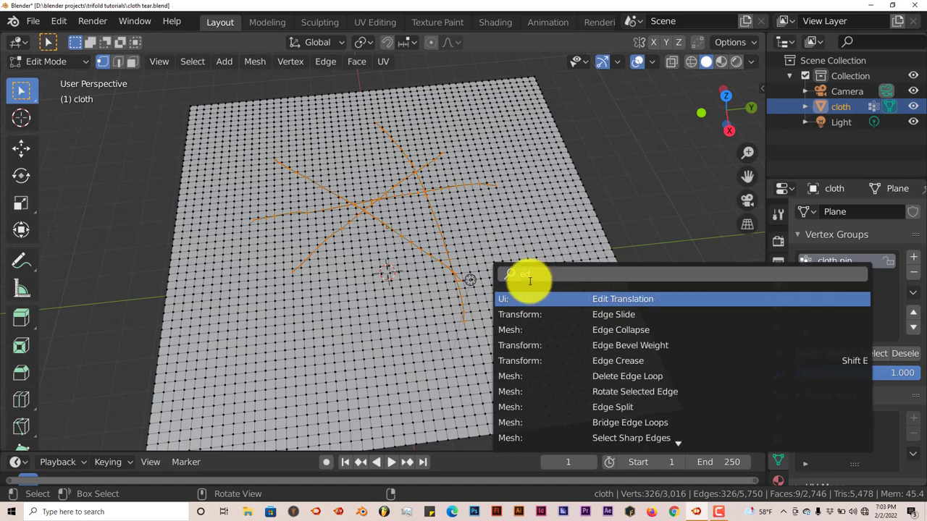
text(edge spl)
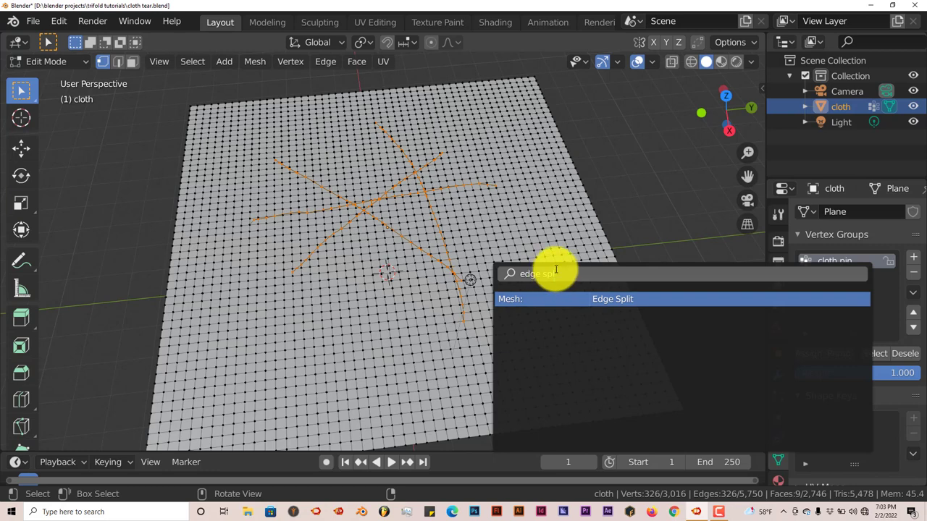
mouse_move(553, 263)
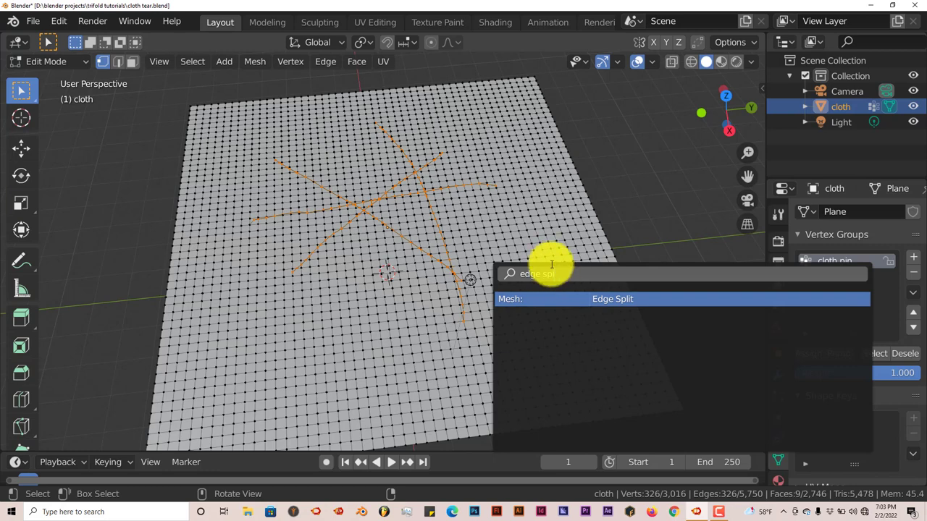
click(612, 299)
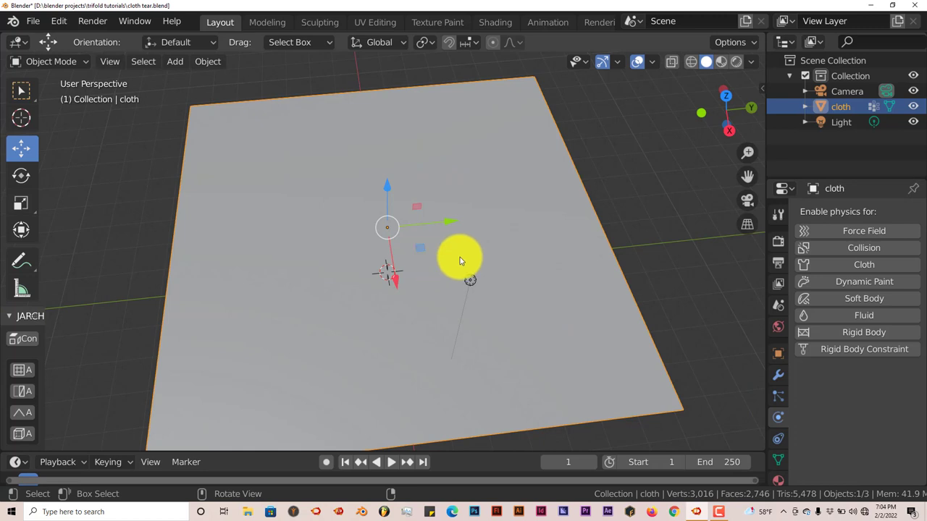
Enable Cloth physics on the plane and browse its presets for Cotton
click(863, 263)
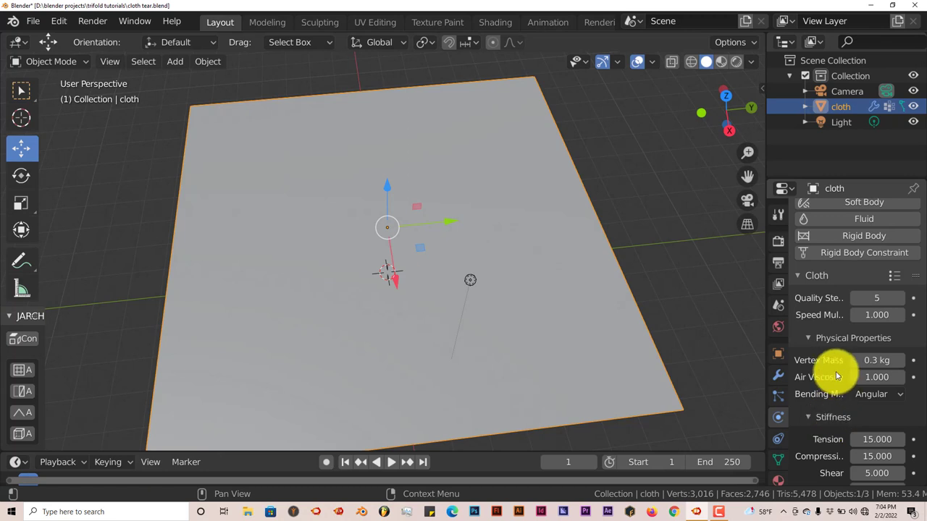
click(890, 278)
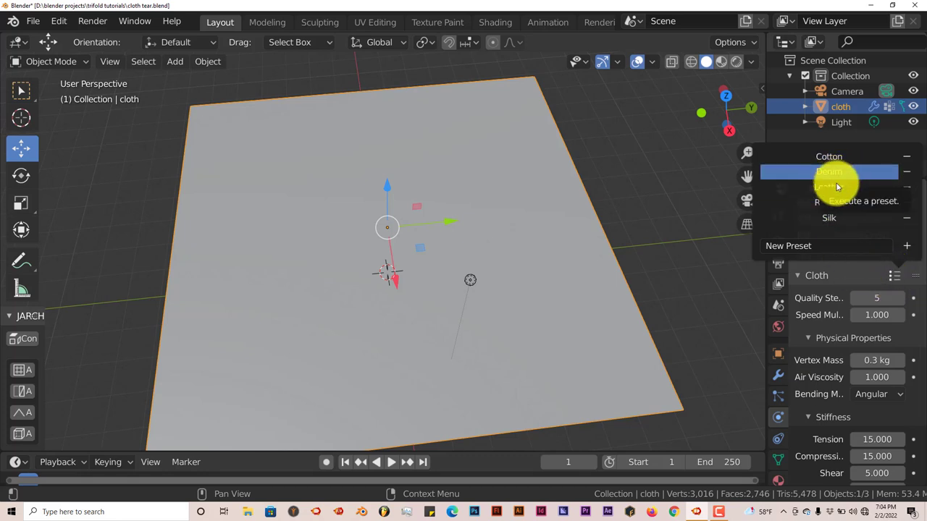
mouse_move(828, 187)
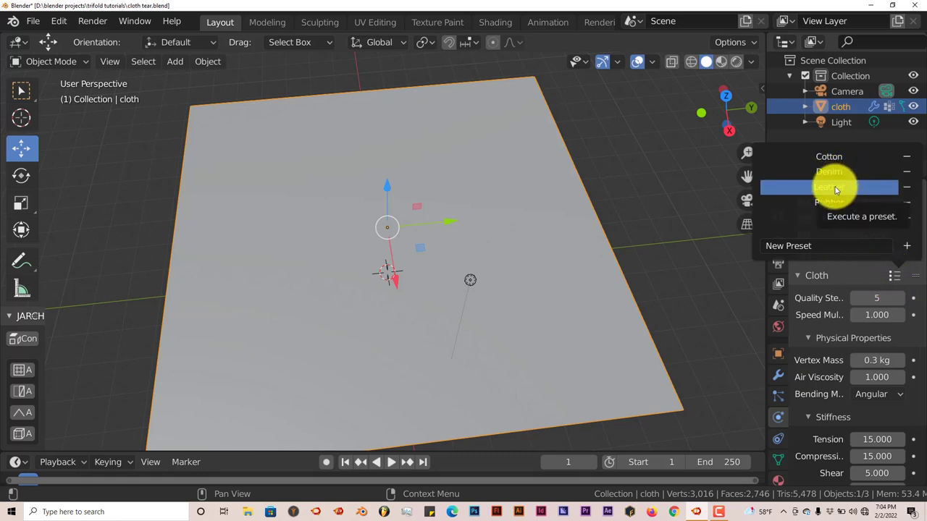
mouse_move(828, 157)
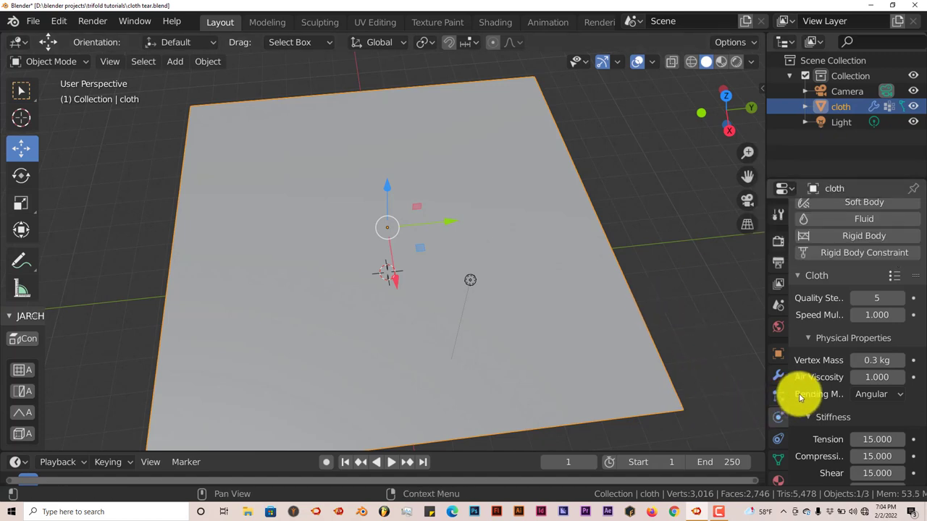
scroll(down, 3)
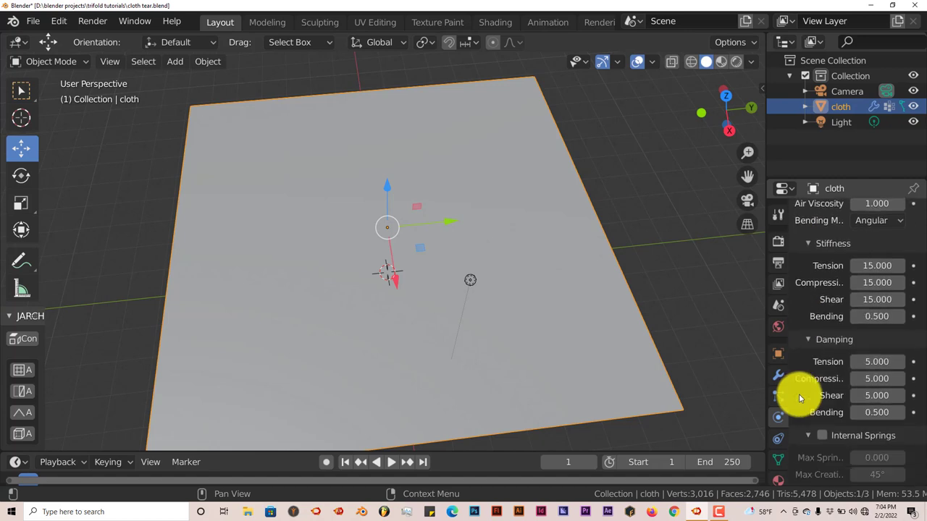
scroll(down, 3)
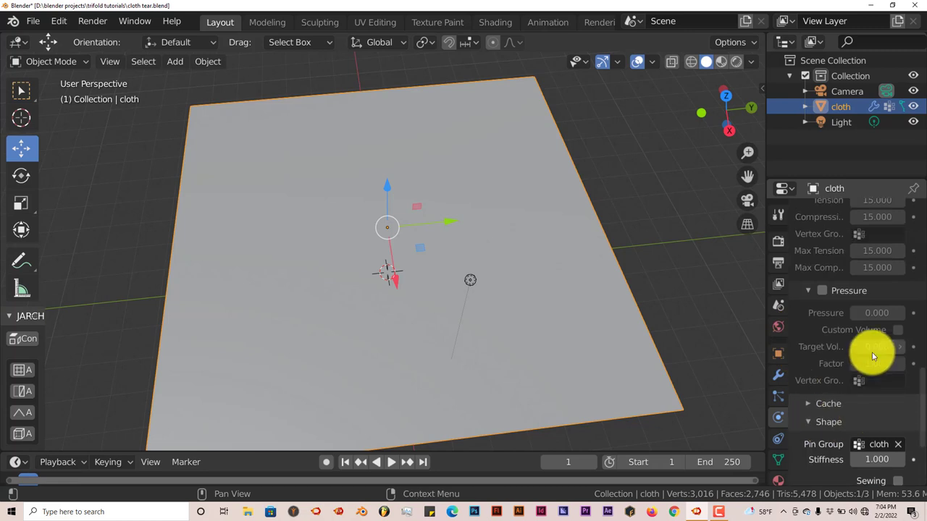
scroll(down, 3)
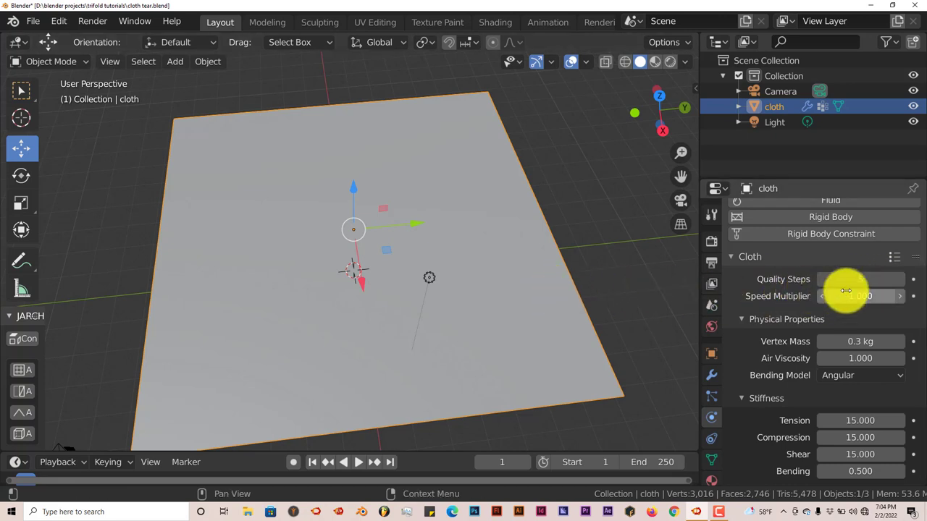
Set the cloth Quality Steps to 8 and orbit around the plane
click(860, 278)
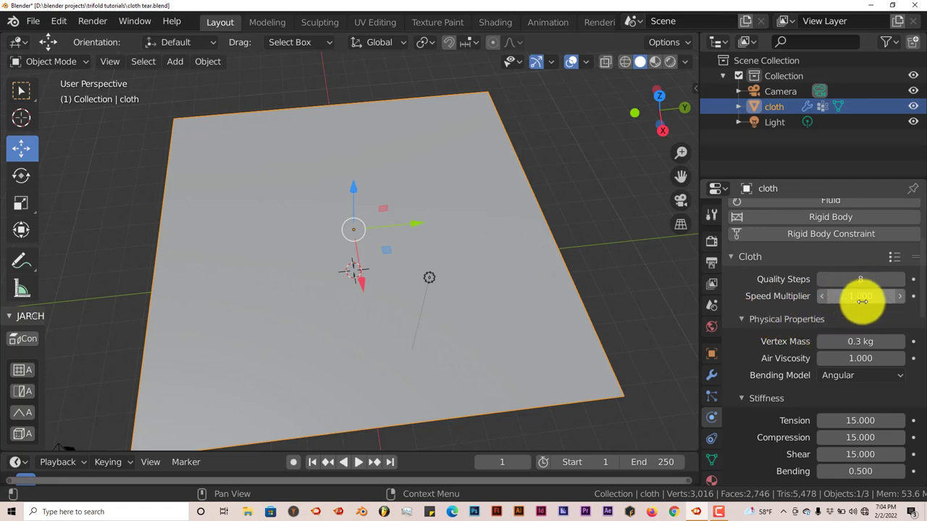
mouse_move(860, 296)
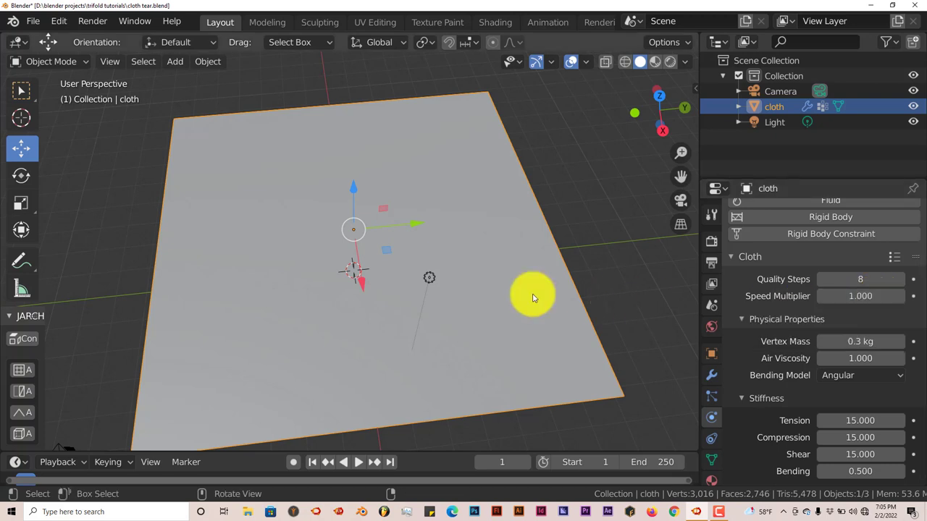
mouse_move(553, 246)
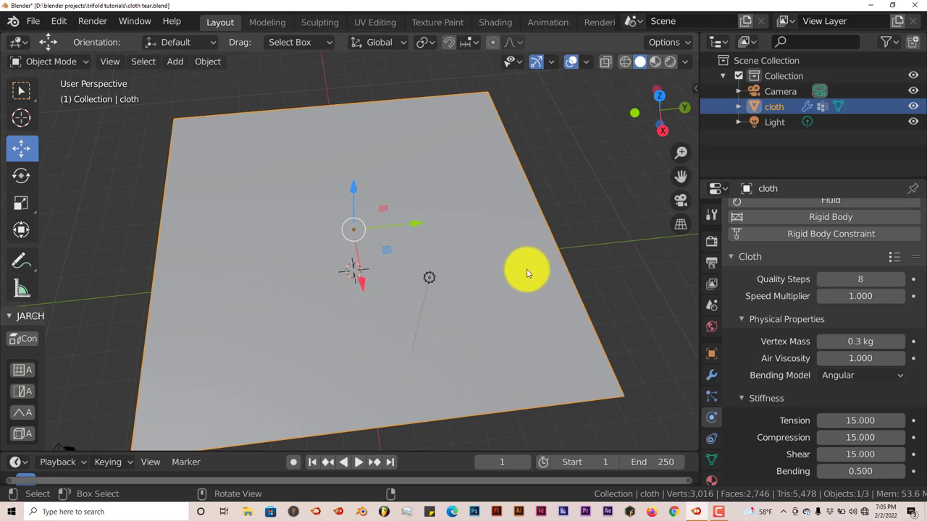
mouse_move(487, 291)
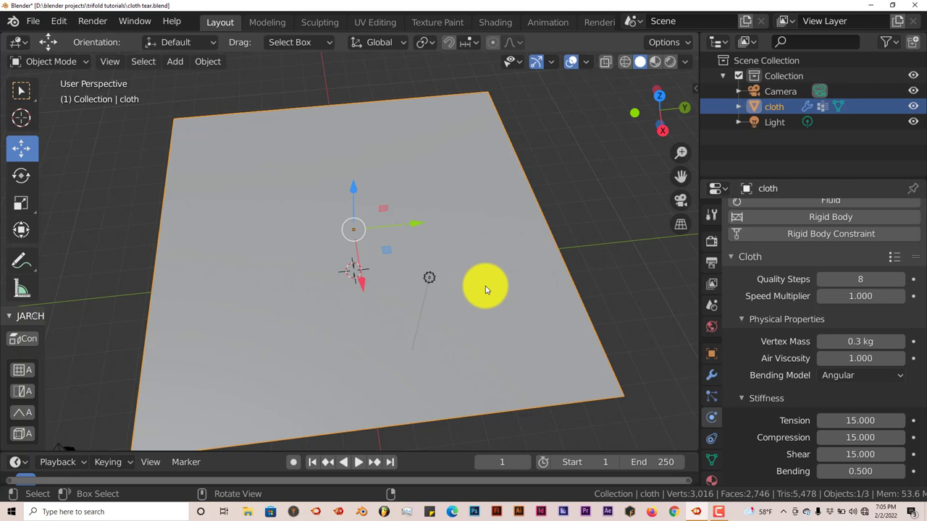
mouse_move(339, 139)
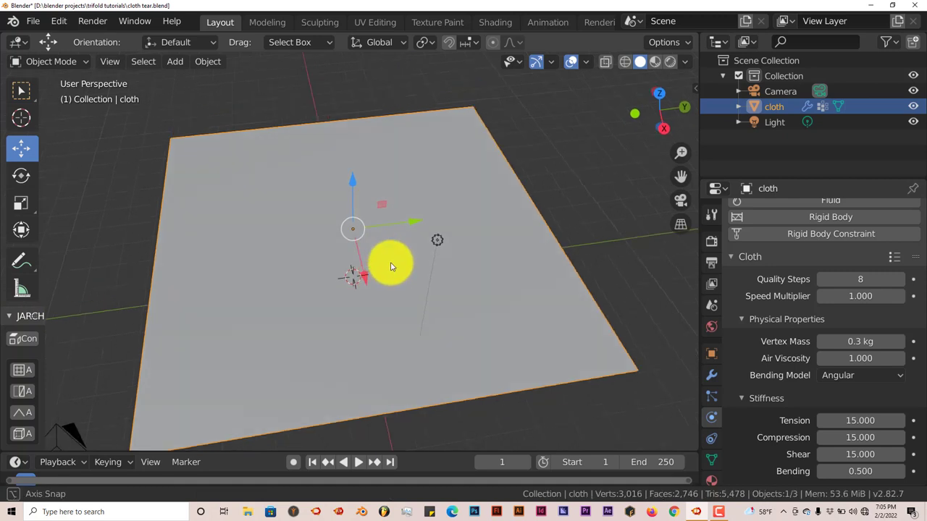
drag(391, 267, 362, 138)
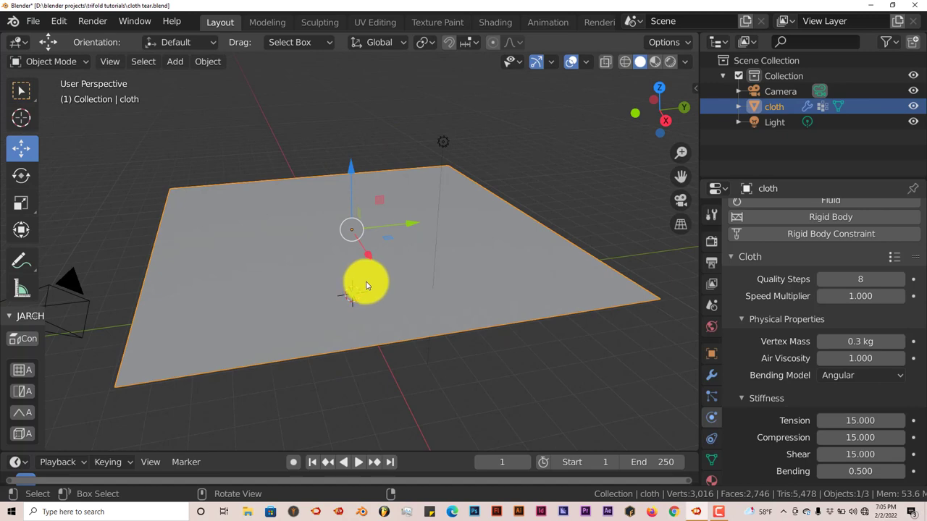
drag(365, 282, 345, 185)
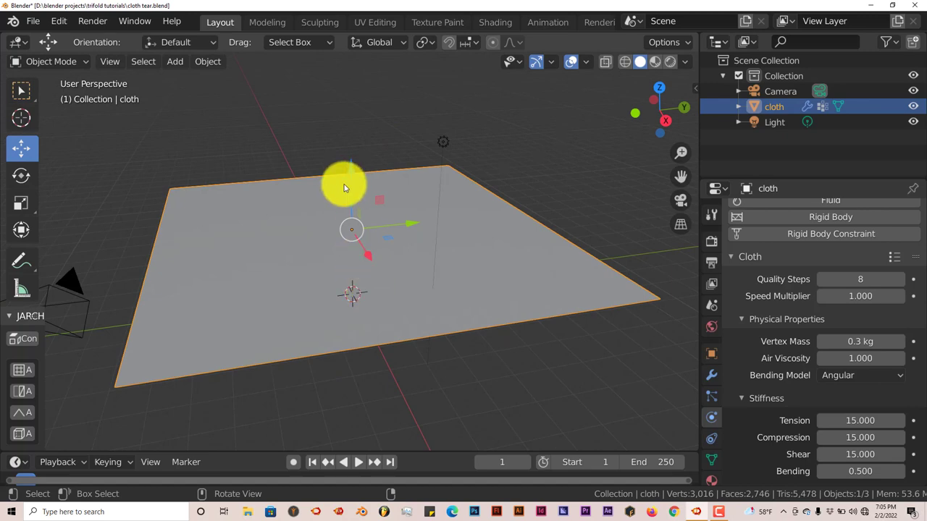
drag(344, 185, 435, 336)
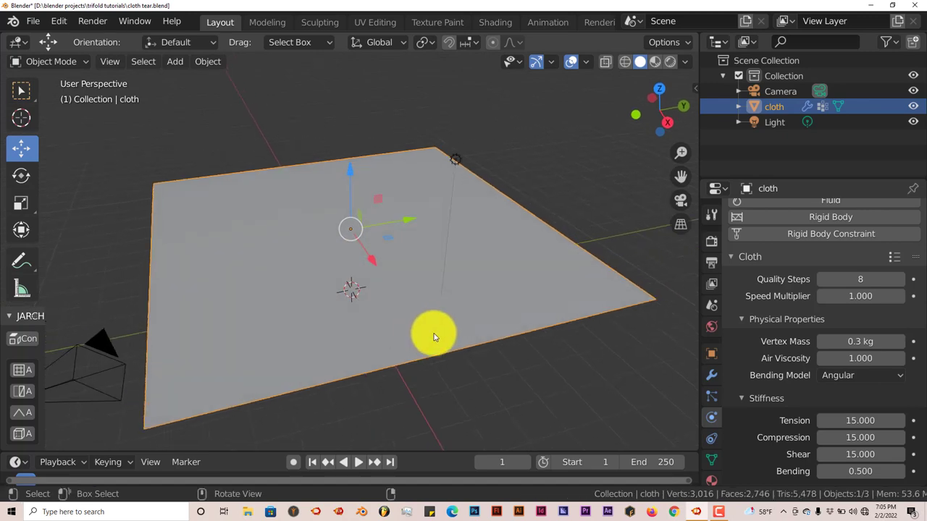
mouse_move(860, 296)
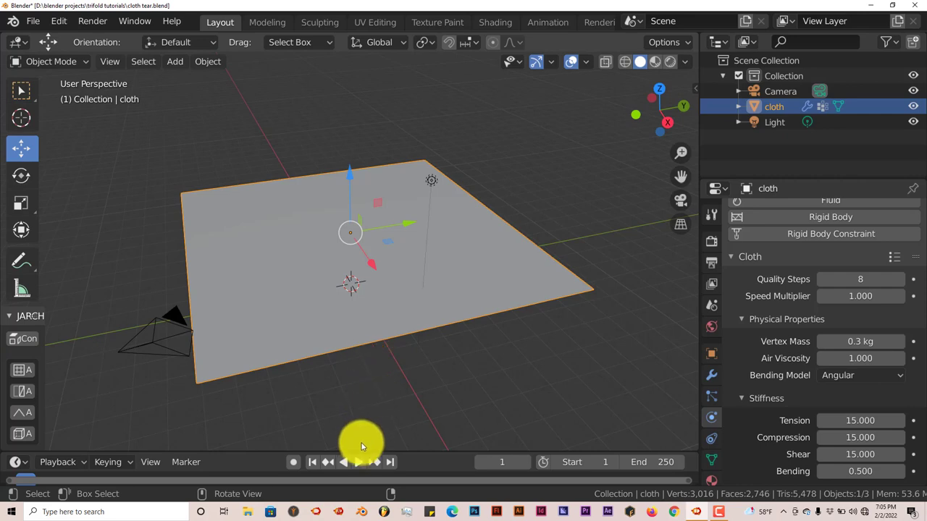
Play the simulation so the cloth rips along its cuts, then jump back to frame 1
click(357, 462)
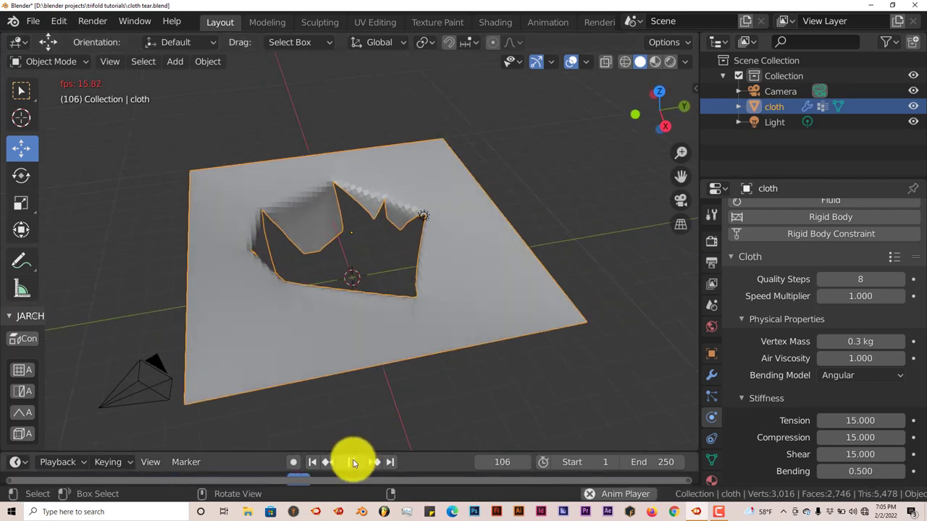
click(312, 462)
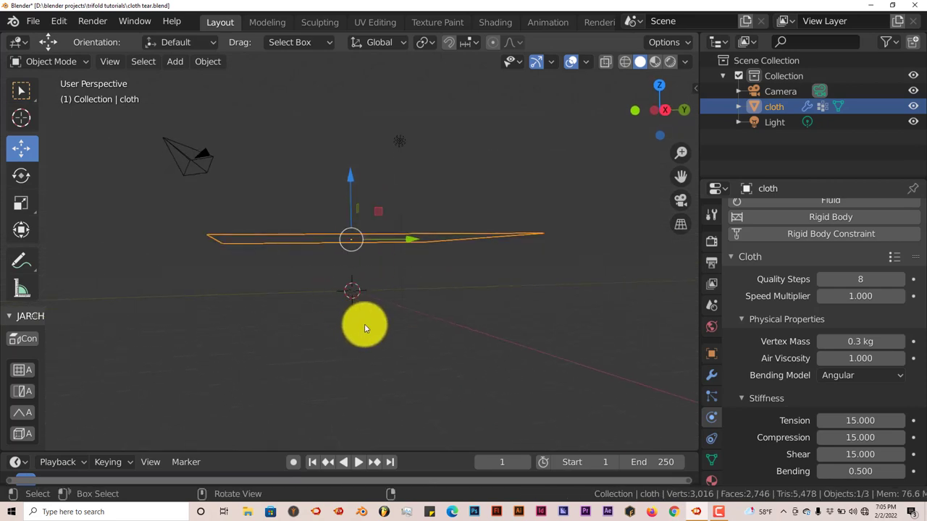
Add a Mesh Plane beneath the cloth and enable Collision physics on it
click(174, 61)
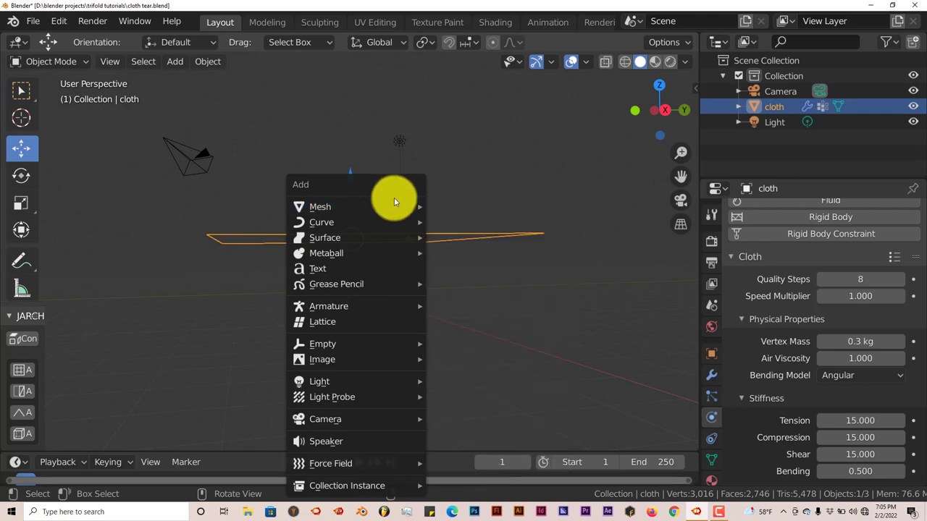
click(320, 206)
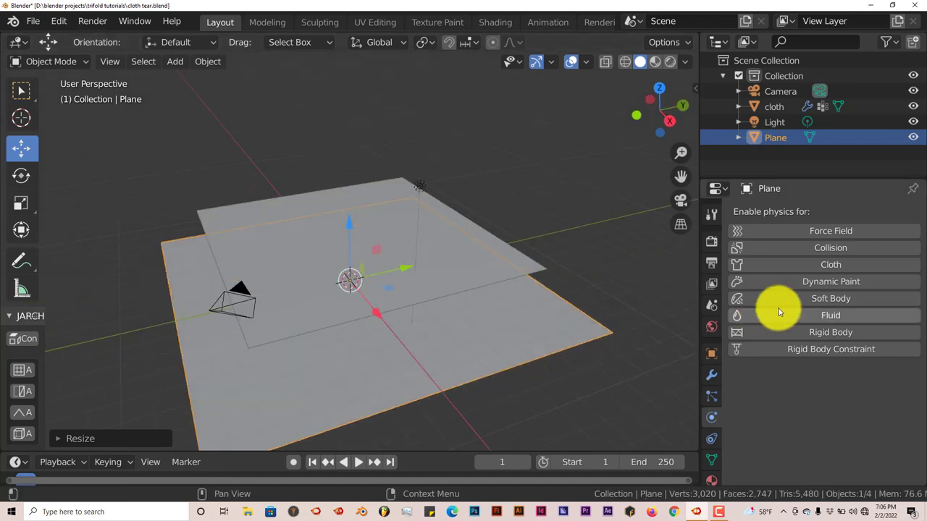
click(831, 247)
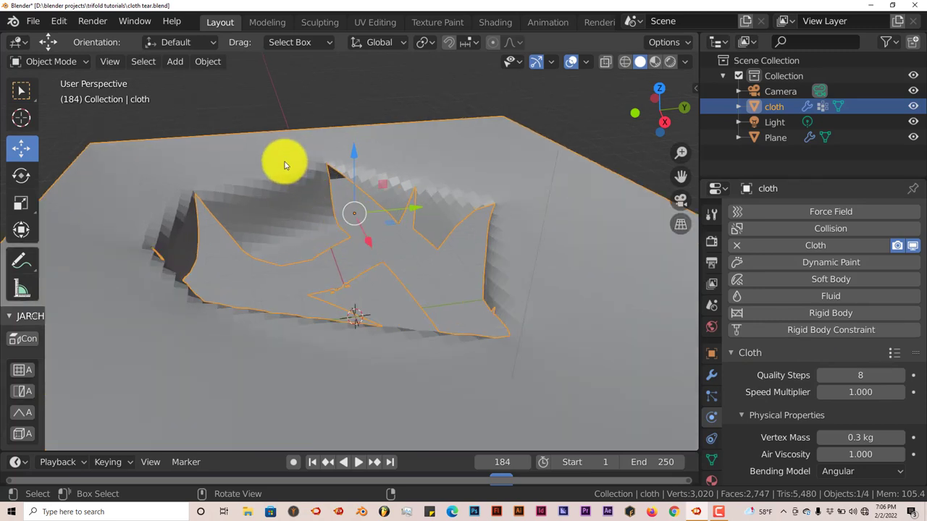
mouse_move(281, 210)
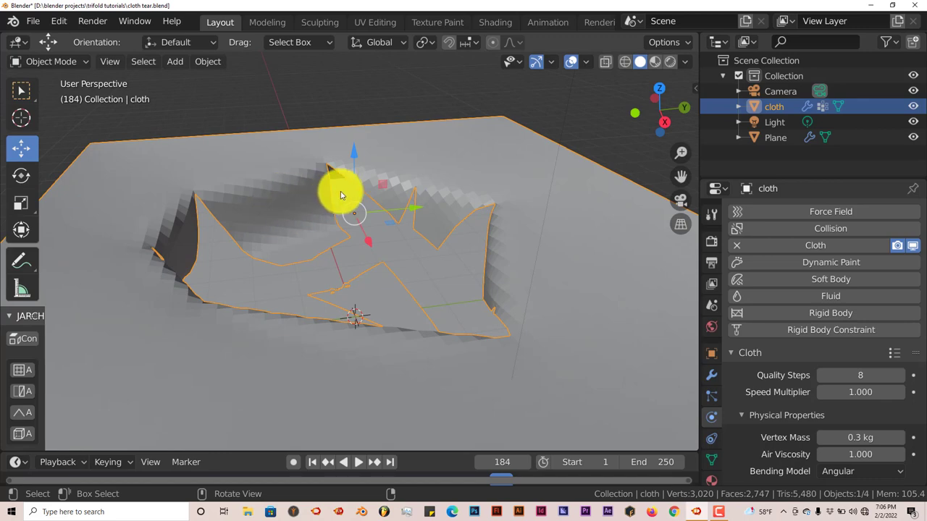
Shade the cloth smooth and replay the torn flaps falling onto the collision plane
right_click(340, 195)
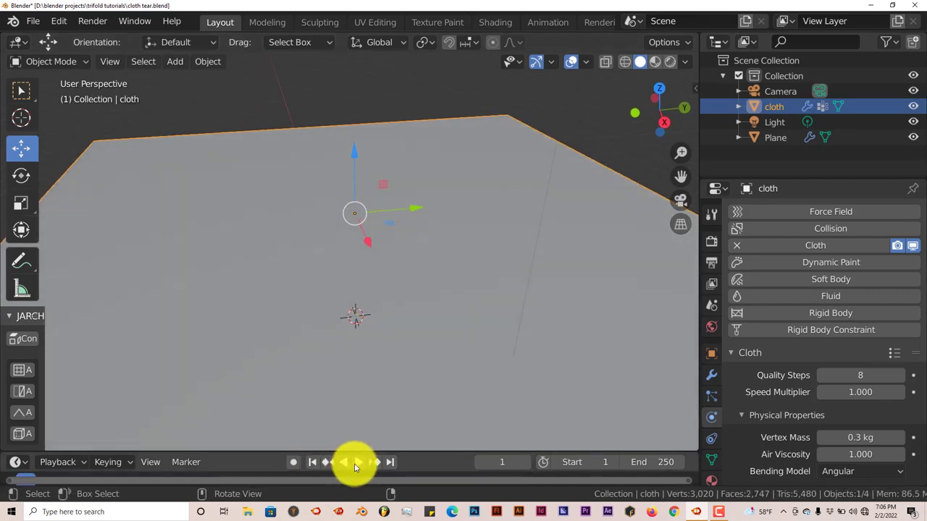
click(367, 461)
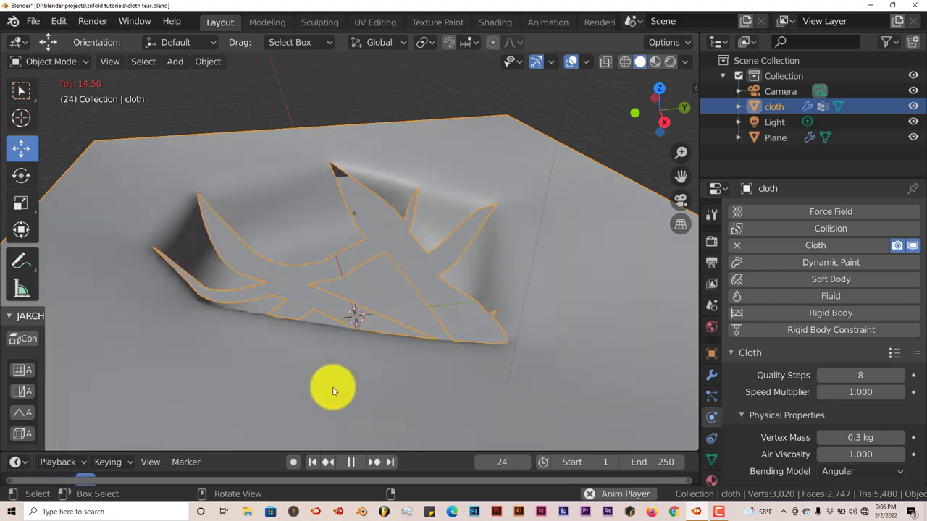